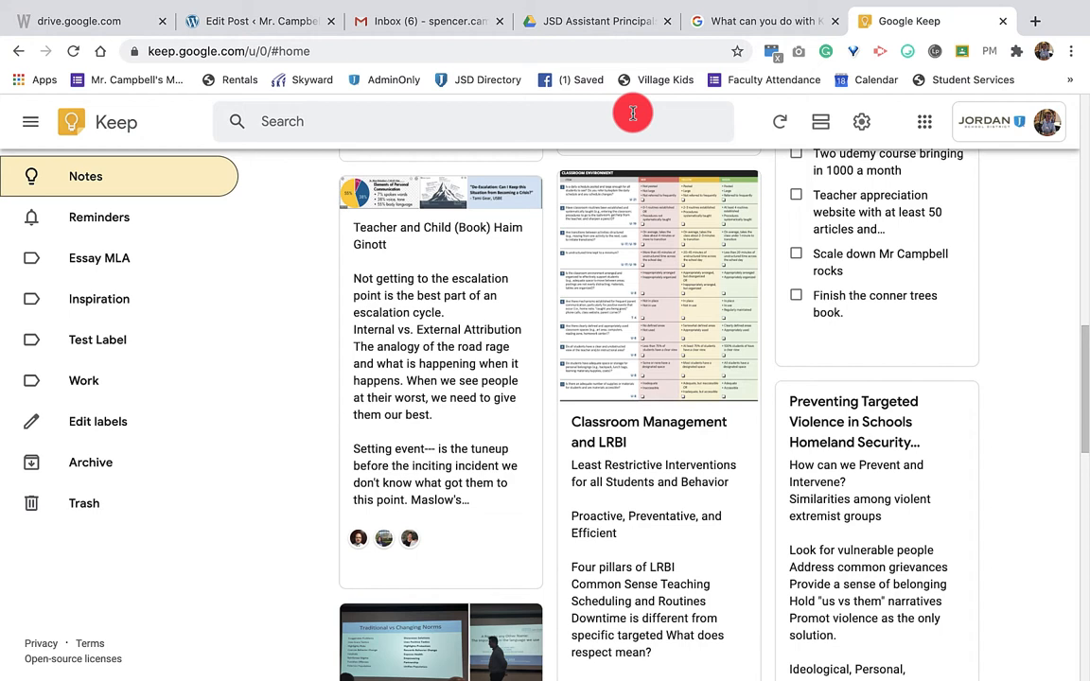
{"action": "mouse_move", "coordinate": [436, 393]}
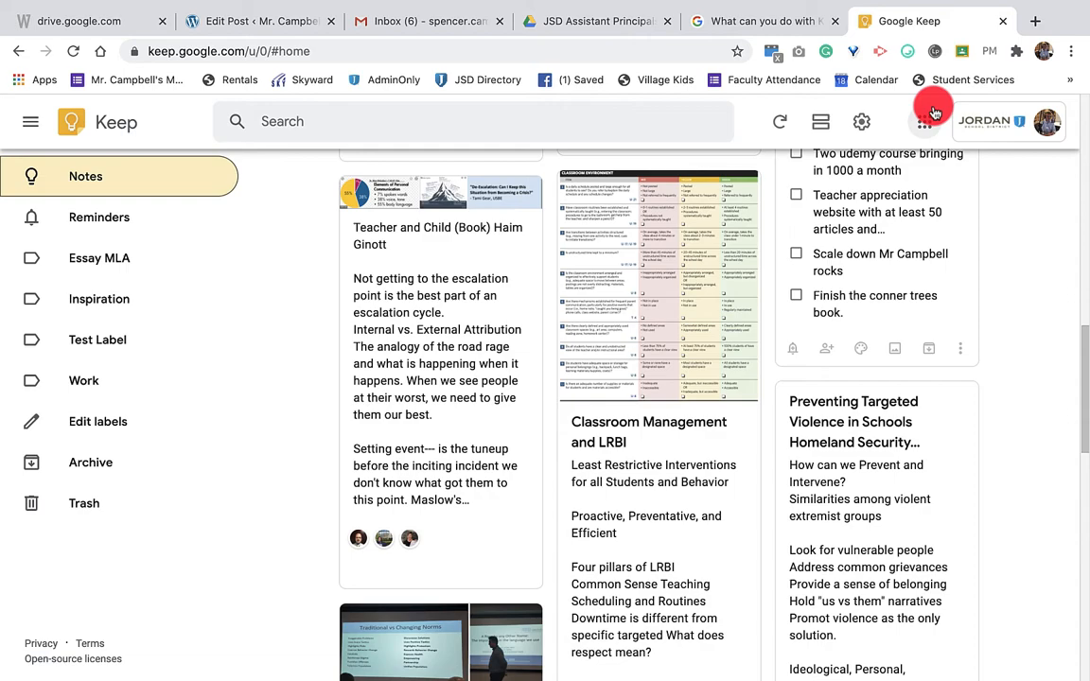
- Reopen Google Keep from the Google apps grid to show the notes
{"action": "left_click", "coordinate": [925, 116]}
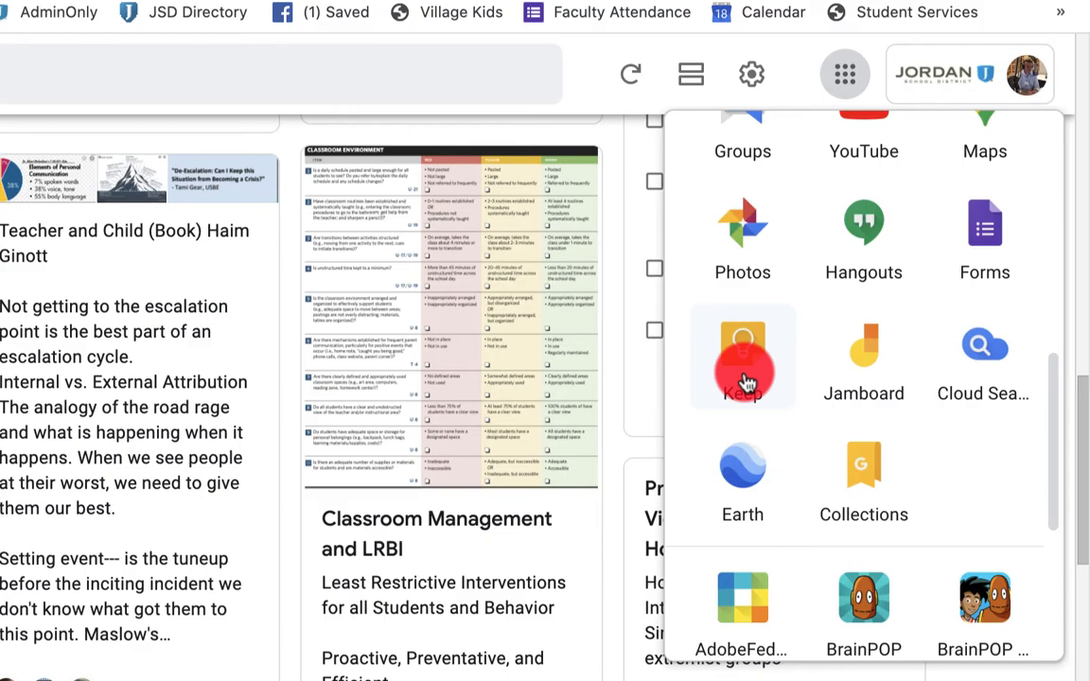
{"action": "left_click", "coordinate": [743, 356]}
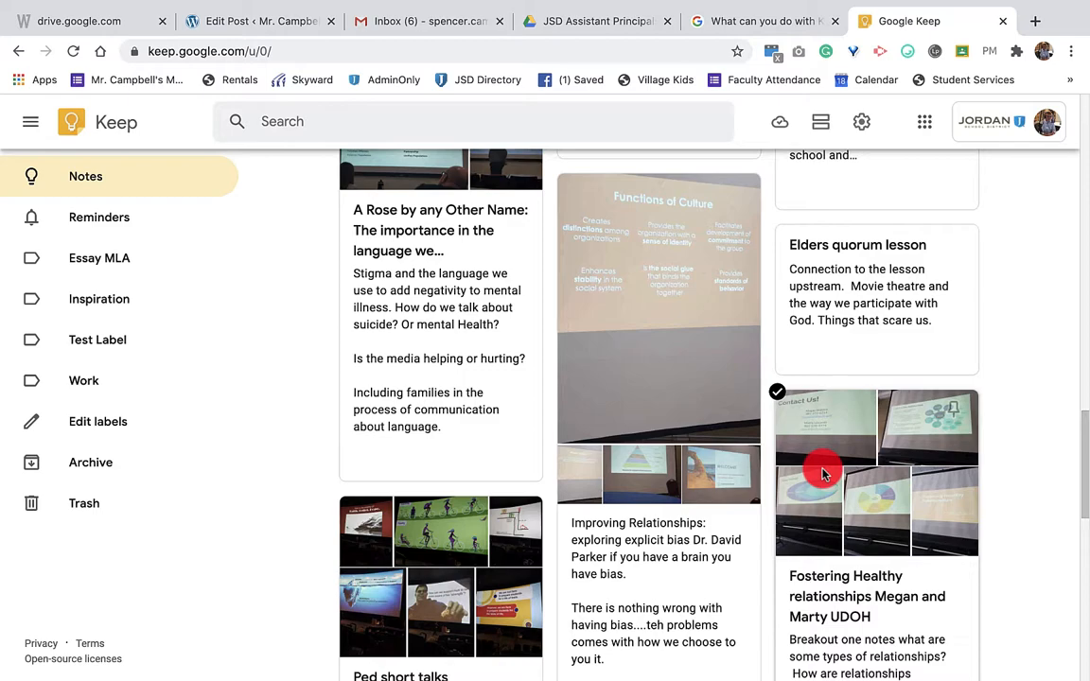
{"action": "scroll", "scroll_direction": "down", "scroll_amount": 3}
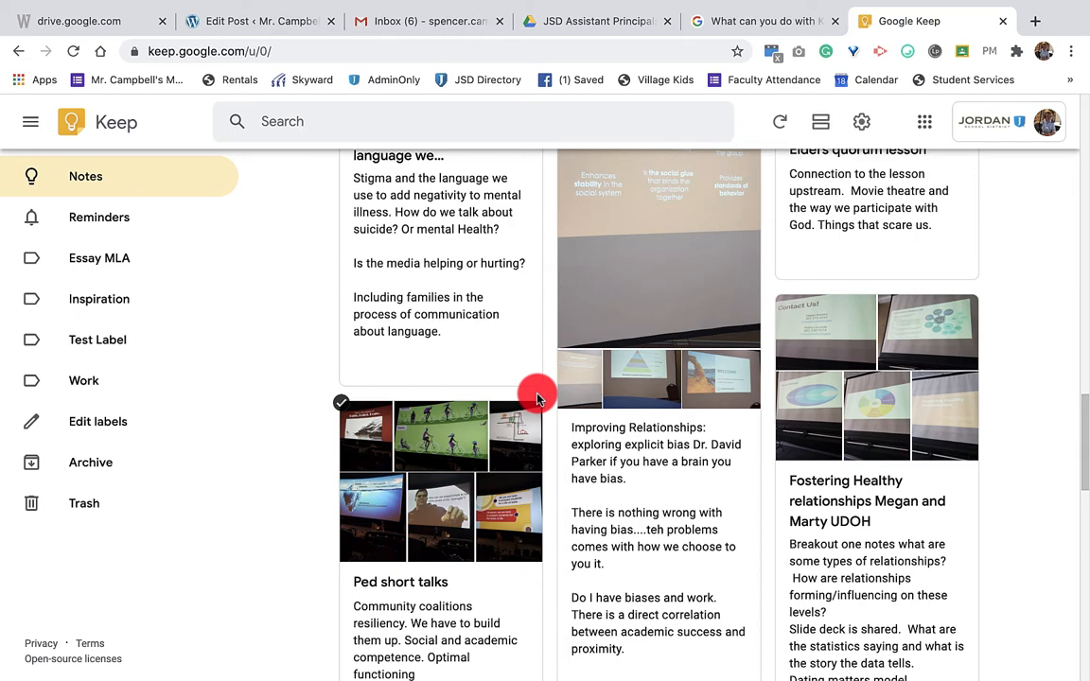
{"action": "scroll", "scroll_direction": "up", "scroll_amount": 3}
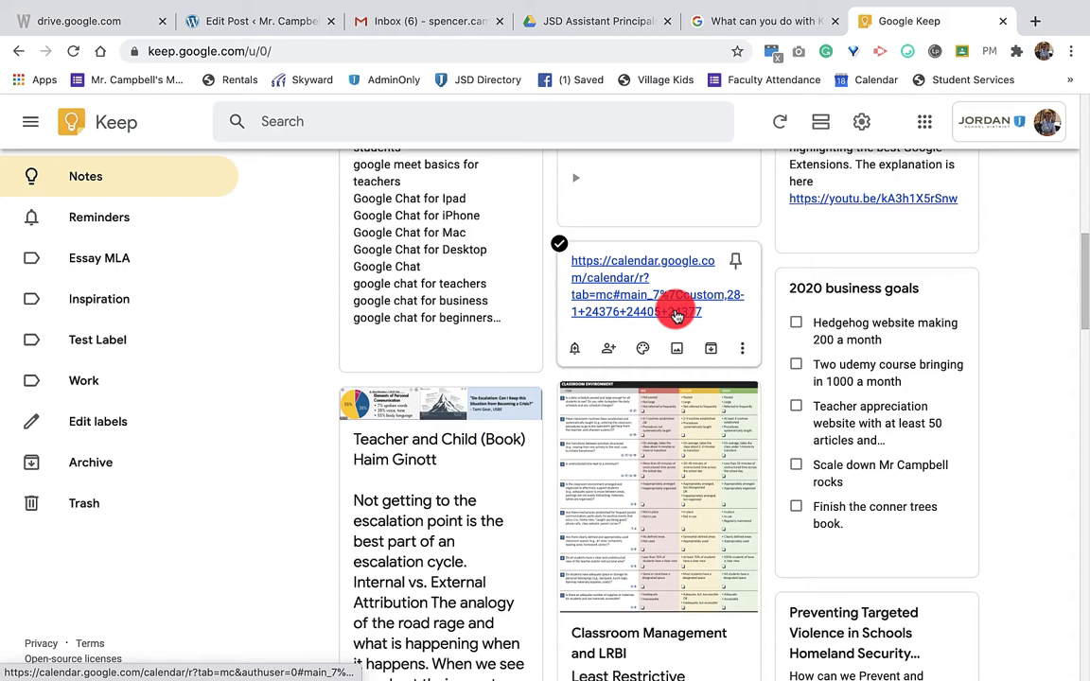
{"action": "scroll", "scroll_direction": "down", "scroll_amount": 3}
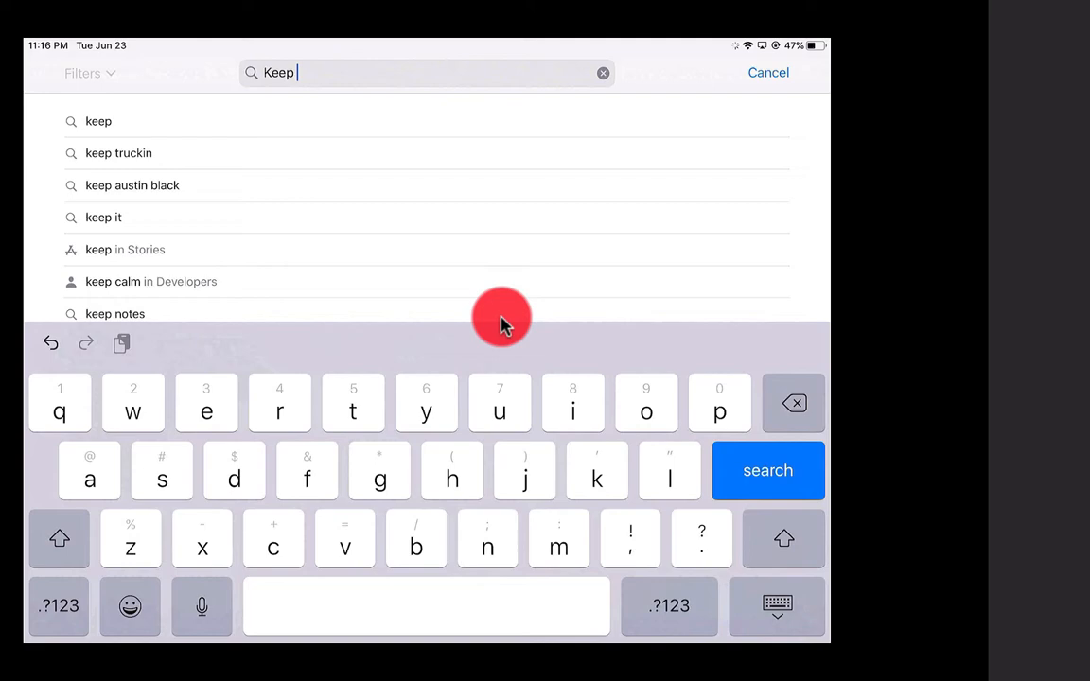
- Search the iPad App Store for the Keep app
{"action": "left_click", "coordinate": [767, 470]}
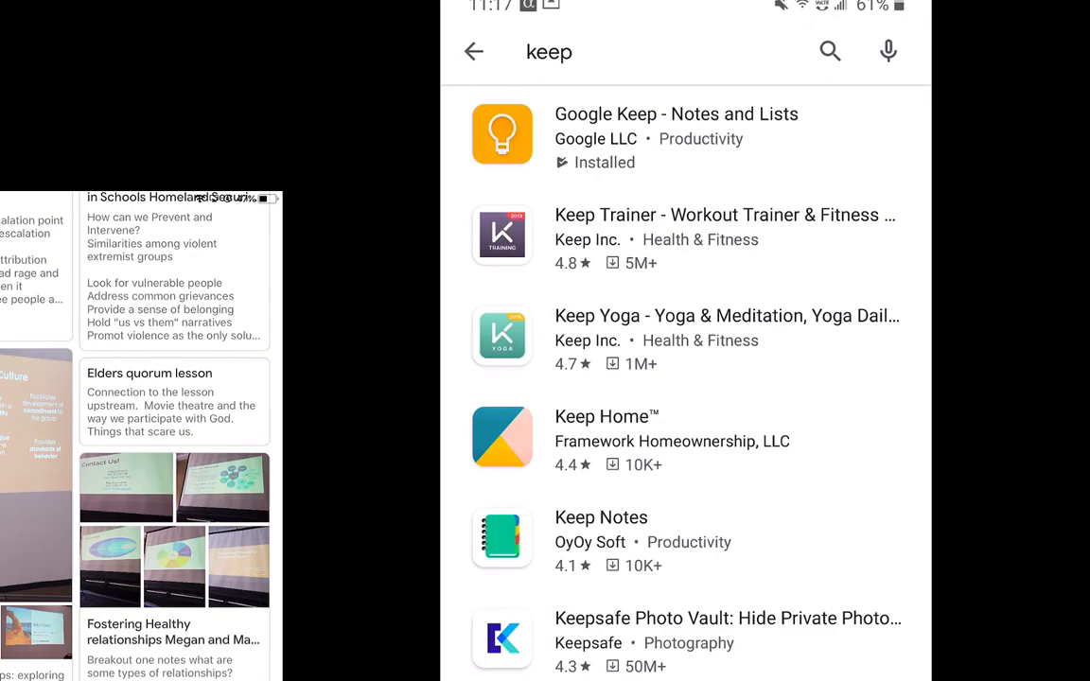
- Launch the installed Google Keep app on the Android phone
{"action": "left_click", "coordinate": [473, 51]}
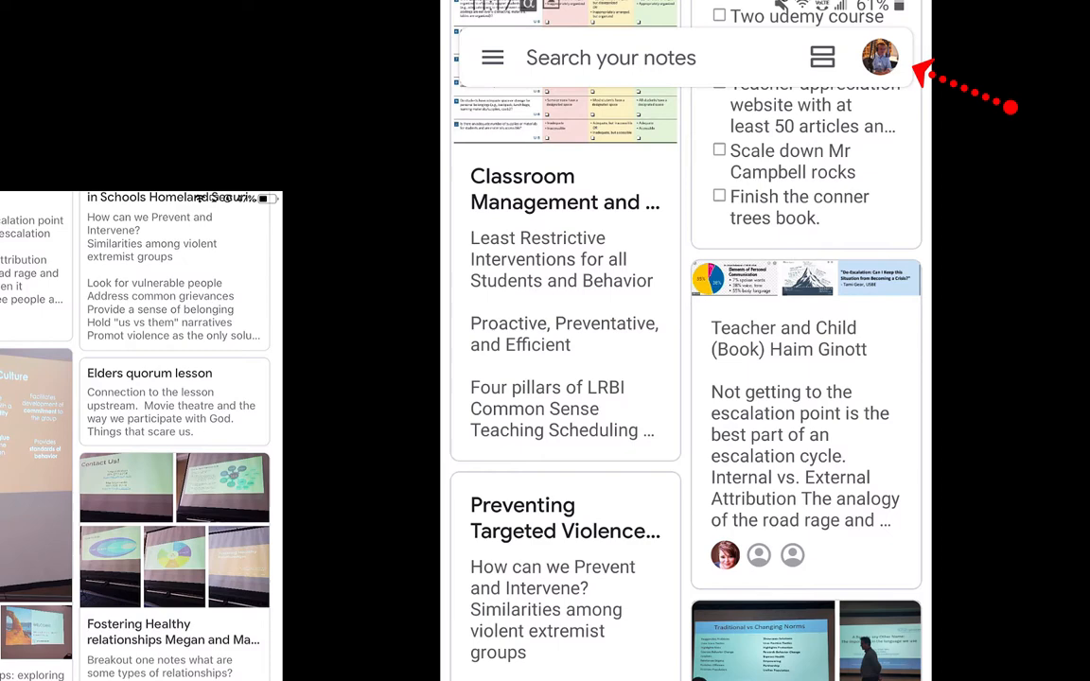
- Open the profile menu and scroll the phone's synced notes list
{"action": "left_click", "coordinate": [879, 57]}
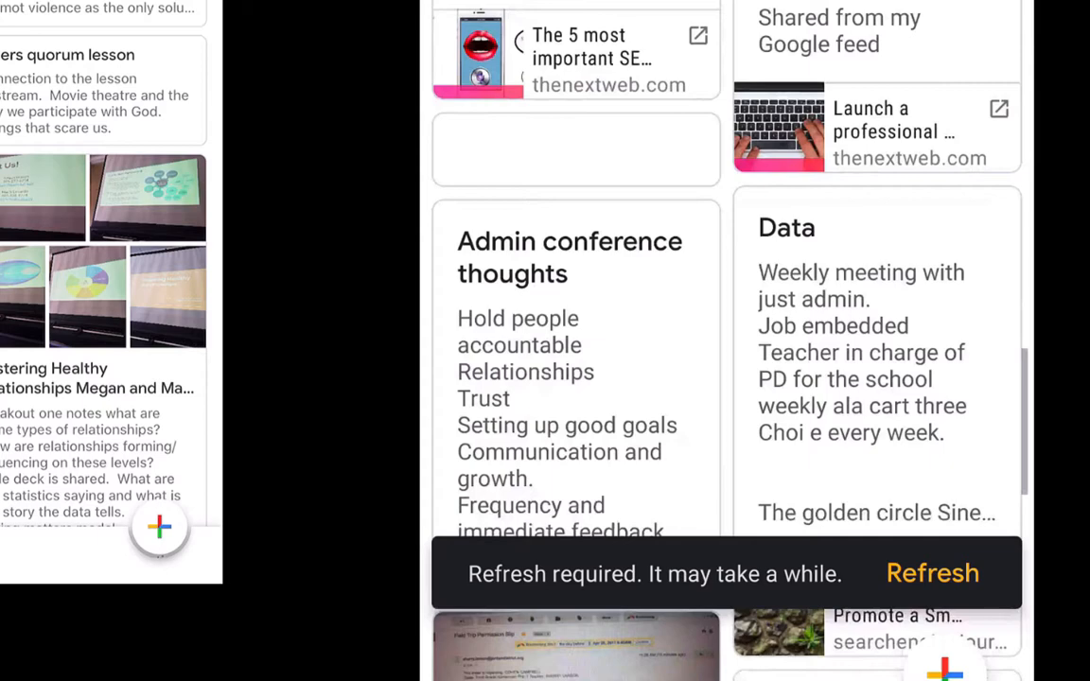
{"action": "scroll", "scroll_direction": "down", "scroll_amount": 3}
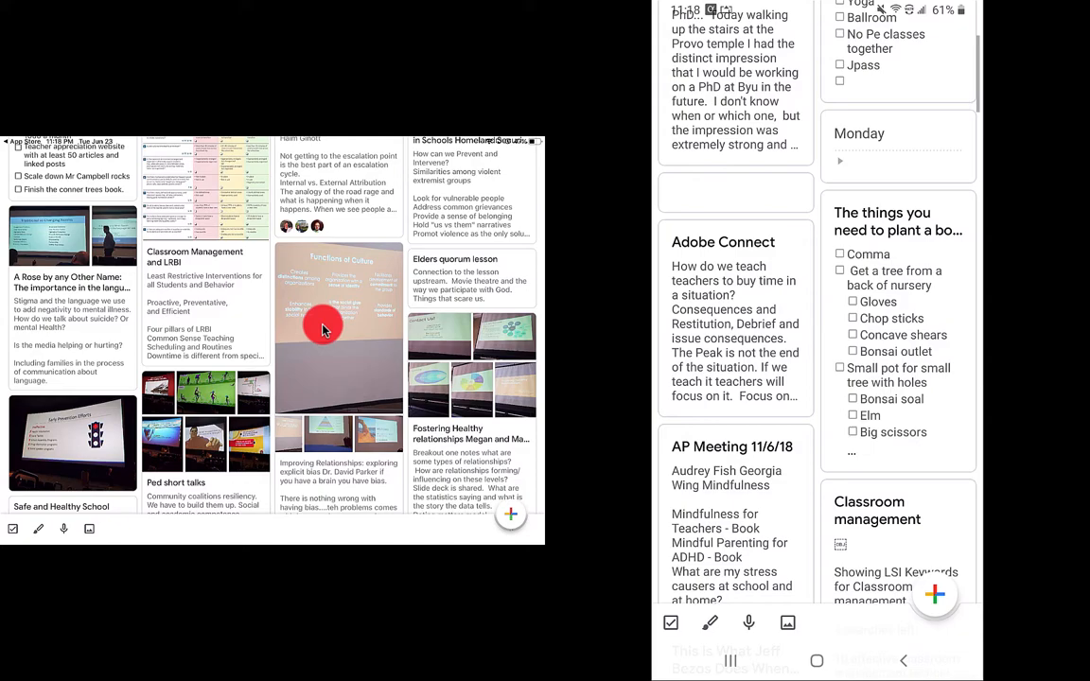
{"action": "left_click", "coordinate": [948, 45]}
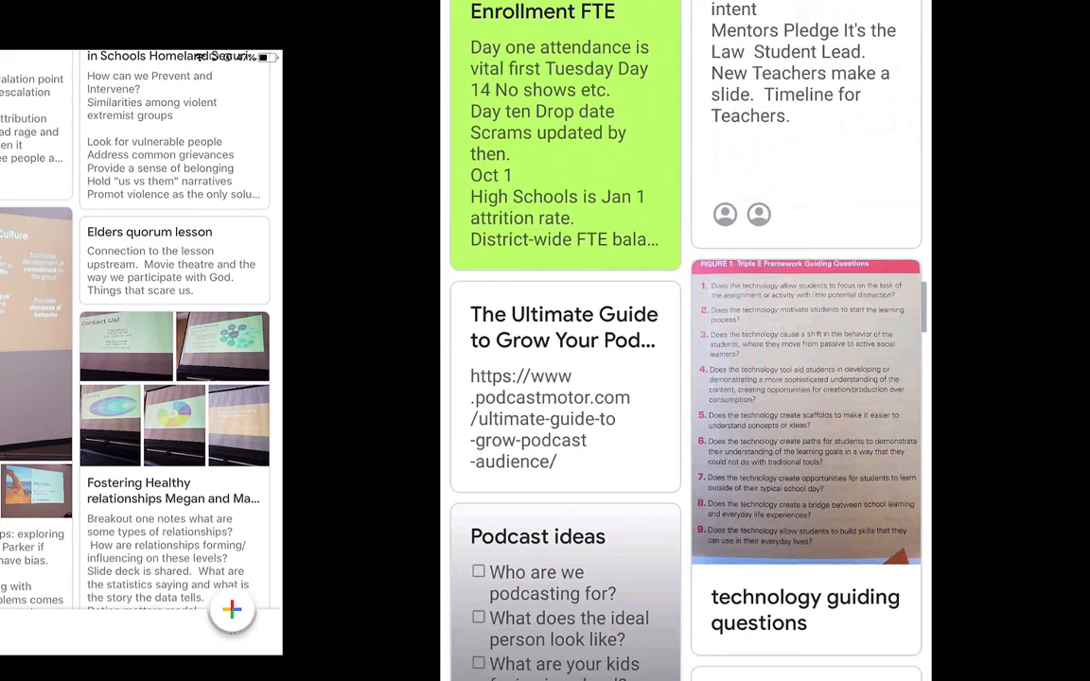
{"action": "scroll", "scroll_direction": "down", "scroll_amount": 3}
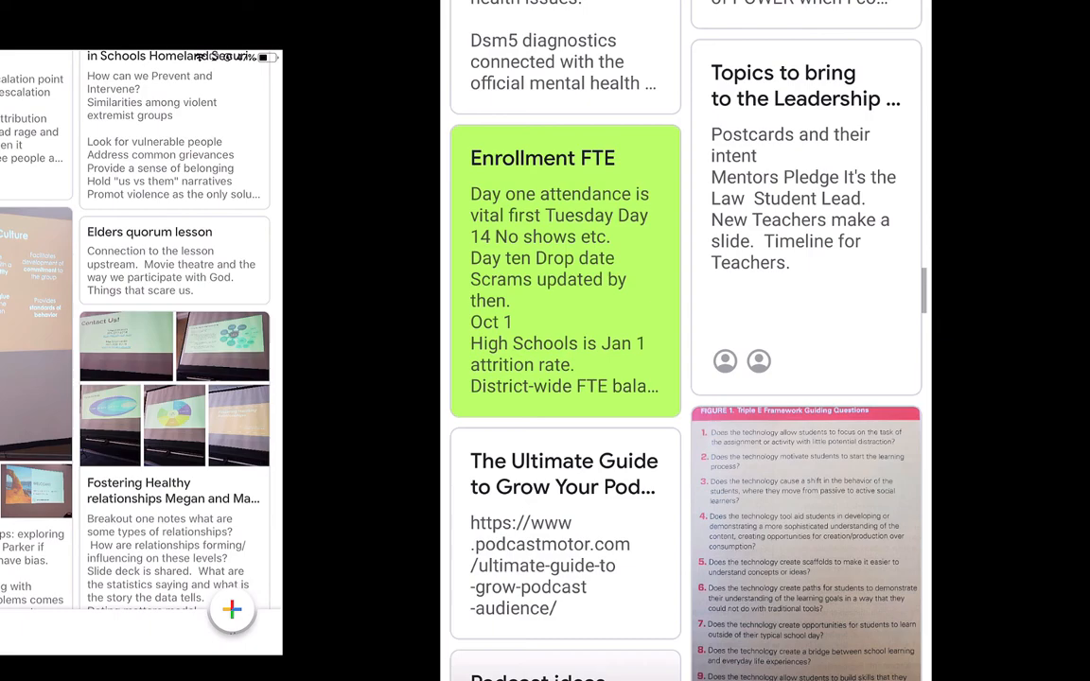